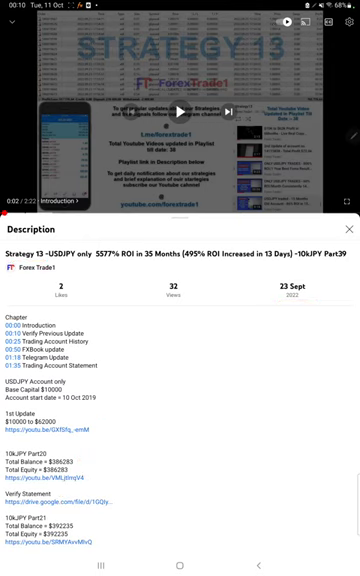
Leave the YouTube strategy video and show the recent-apps overview.
left_click(108, 560)
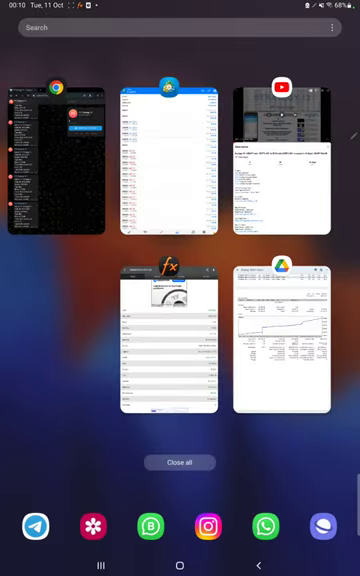
Switch to MetaTrader 4 and set account history to a custom period starting October 2016.
left_click(168, 156)
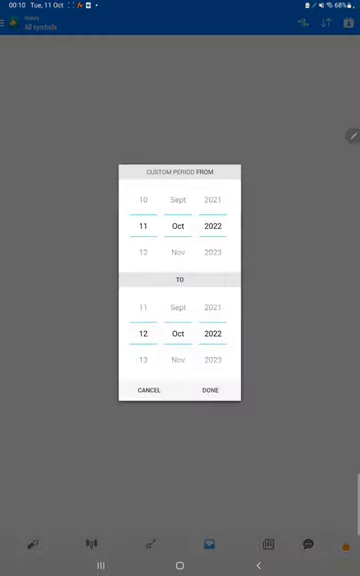
scroll("down", 3)
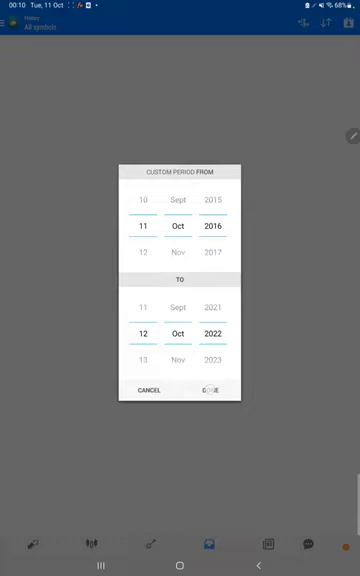
left_click(208, 392)
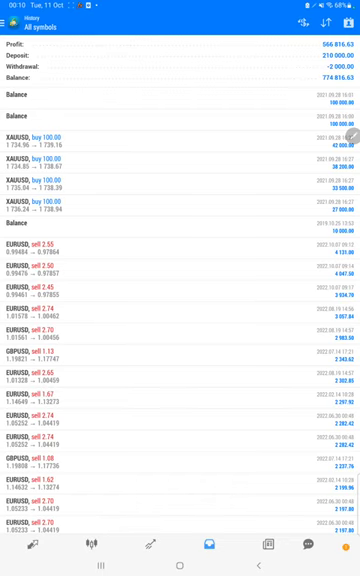
Scroll through the earlier closed trades, then switch to the Myfxbook account page.
scroll("down", 3)
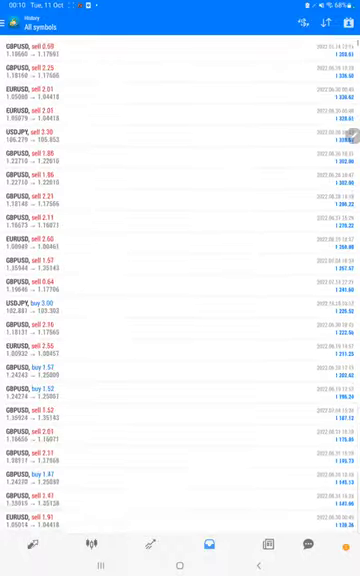
scroll("down", 3)
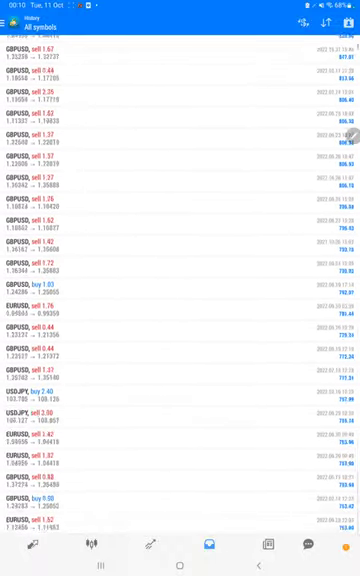
scroll("up", 3)
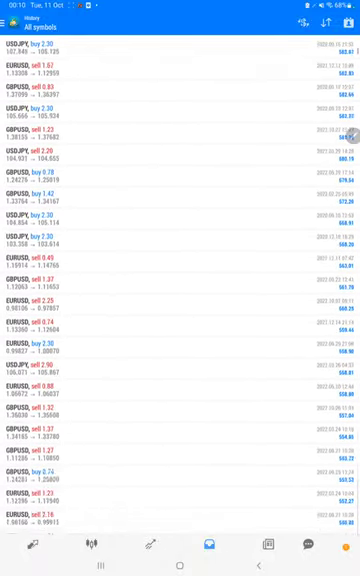
left_click(108, 560)
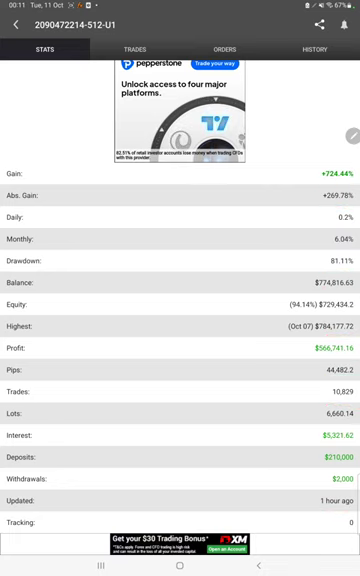
View the open trades and closed-trade history, then bring up the Strategy 13 statement PDF.
left_click(126, 48)
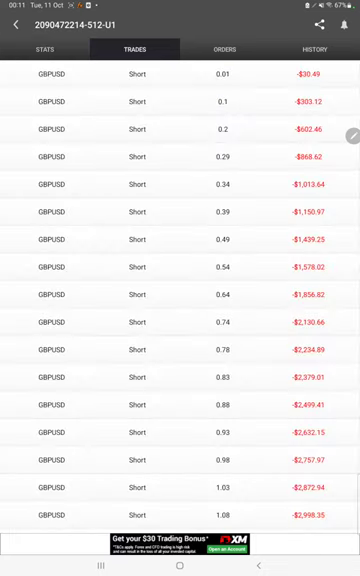
left_click(314, 48)
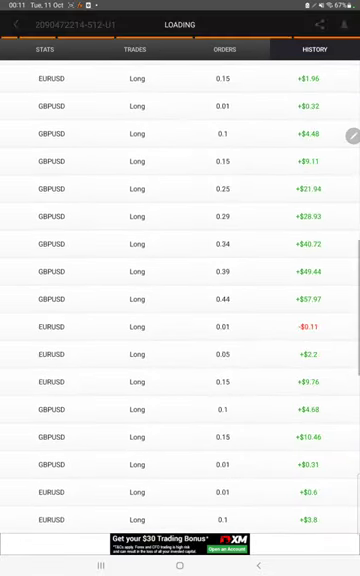
left_click(180, 568)
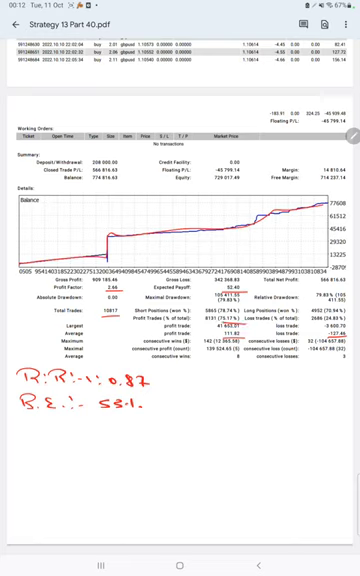
Handwrite the accuracy calculation (Acc, 221.9) below the R:R and break-even figures.
type("Acc :- 75%")
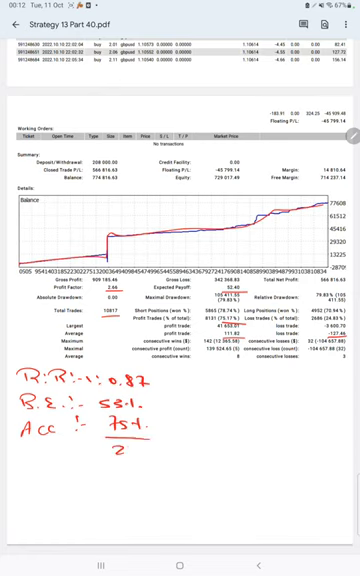
type("221.9")
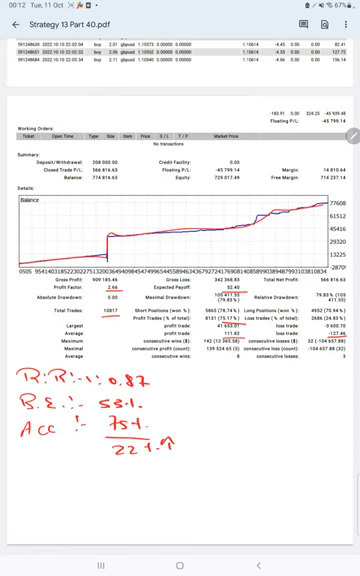